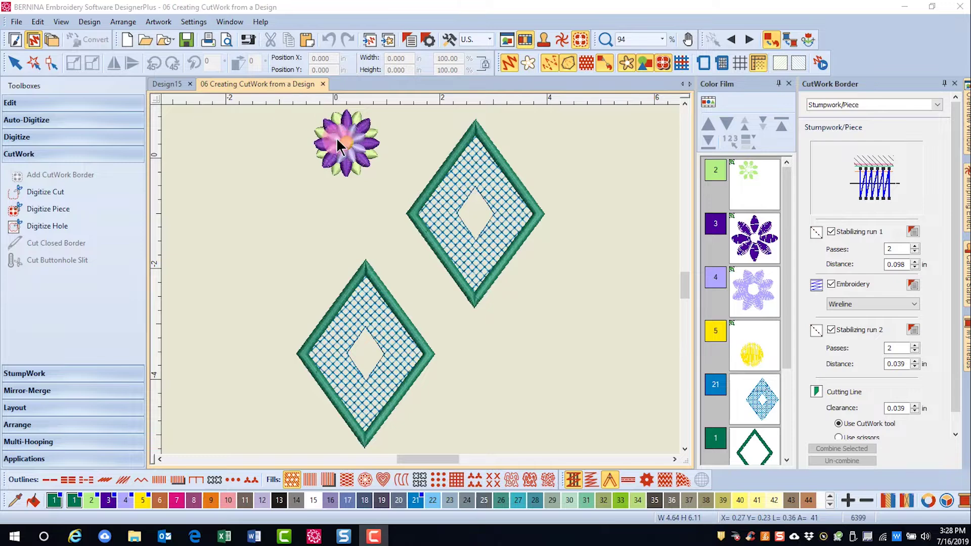
- Select the flower design on the canvas
click(344, 145)
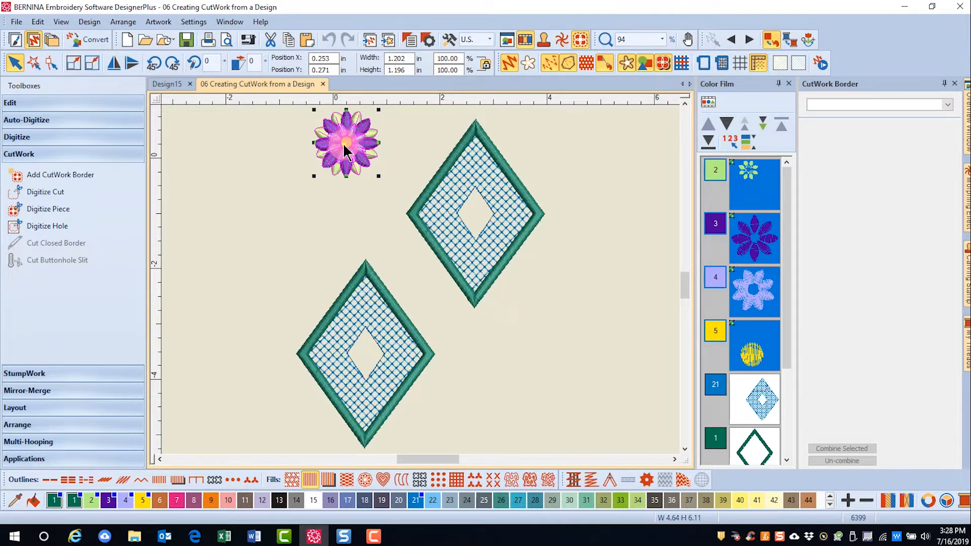
- Configure a Cut-type cutwork border for the flower at 0.039 in offset, testing smoothing
click(60, 175)
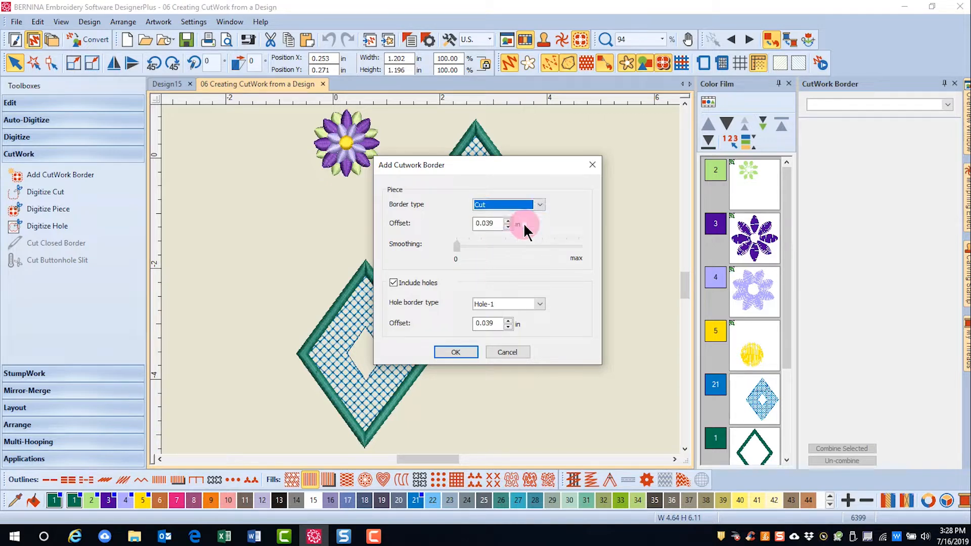
mouse_move(518, 244)
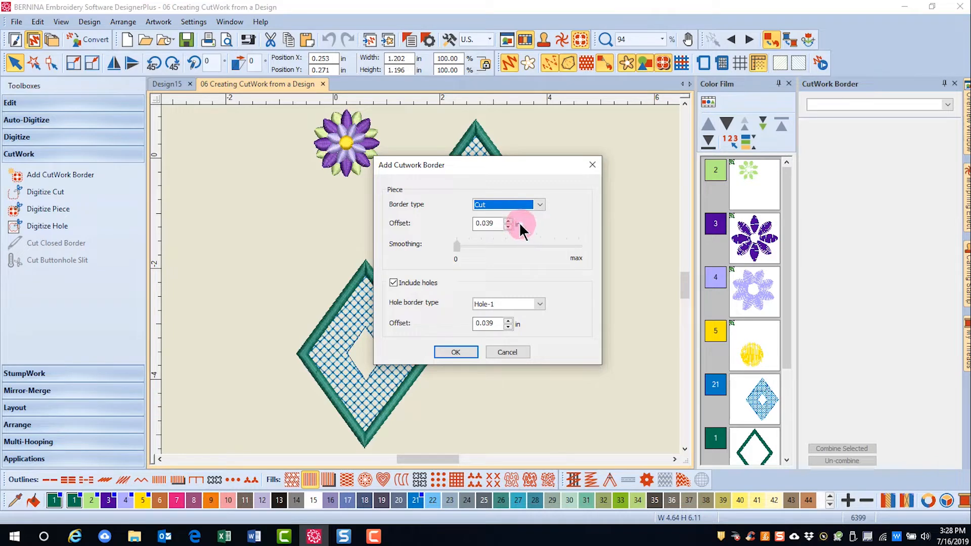
click(508, 220)
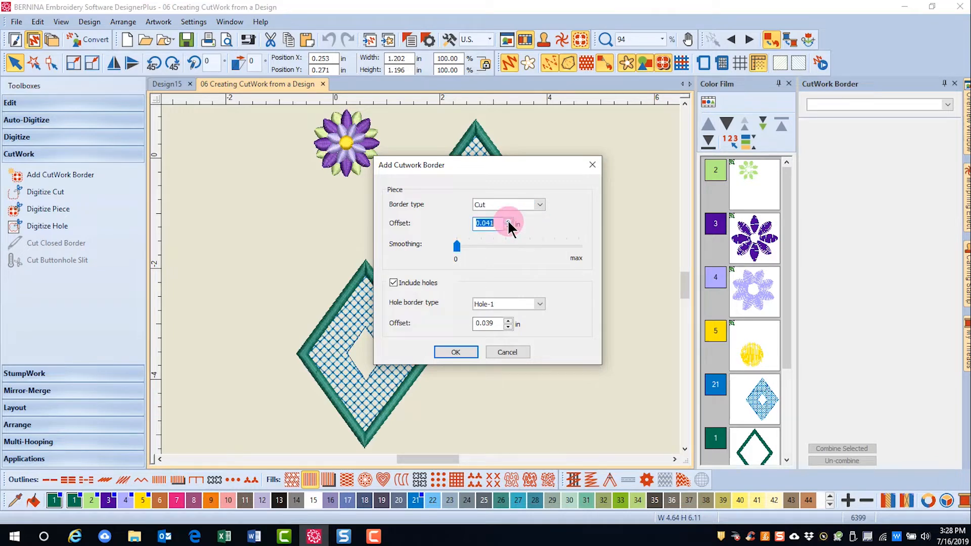
click(508, 221)
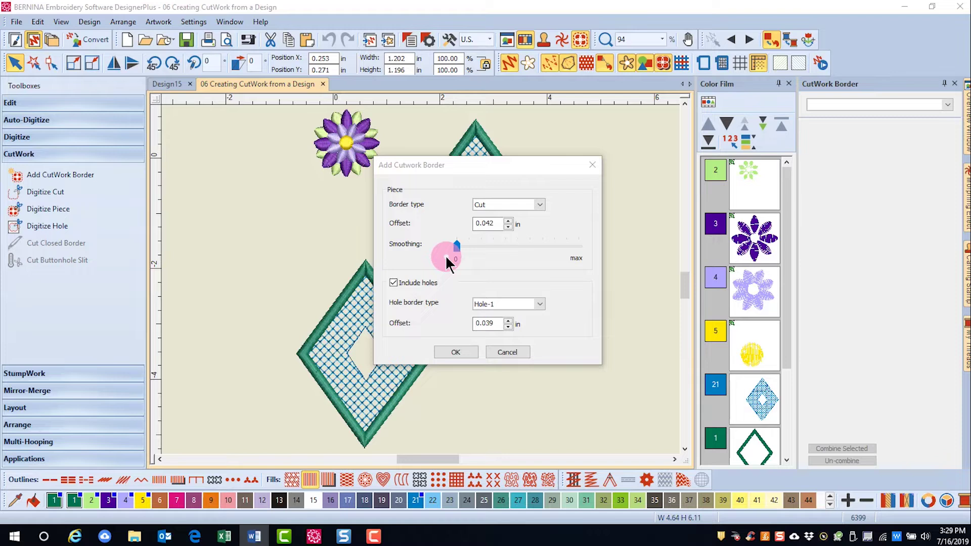
drag(455, 257, 457, 248)
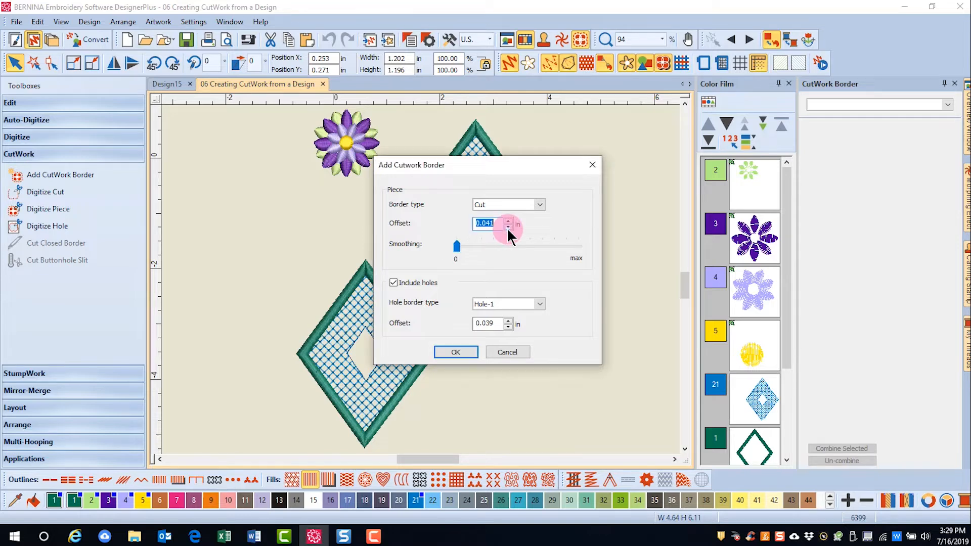
click(508, 227)
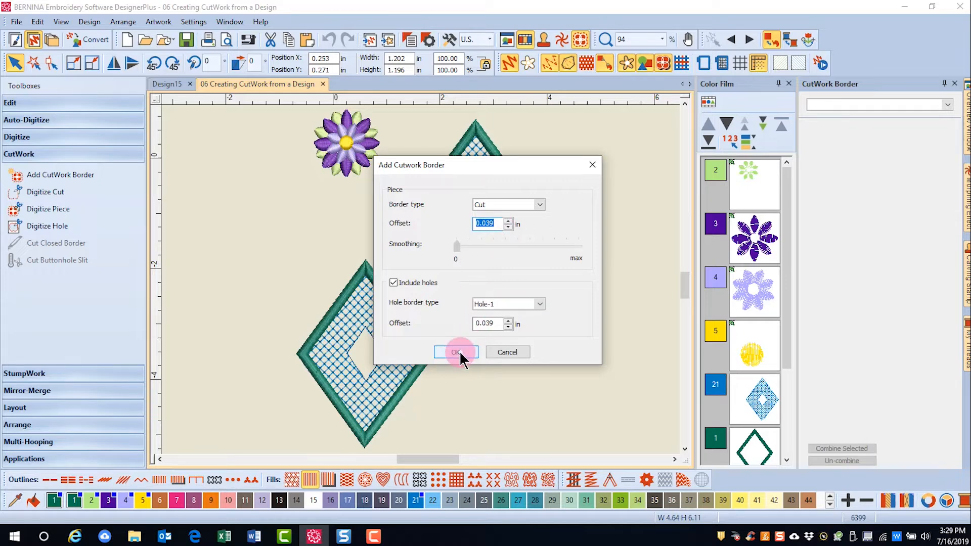
- Apply the cut border to the flower and review the new cut line objects
click(455, 352)
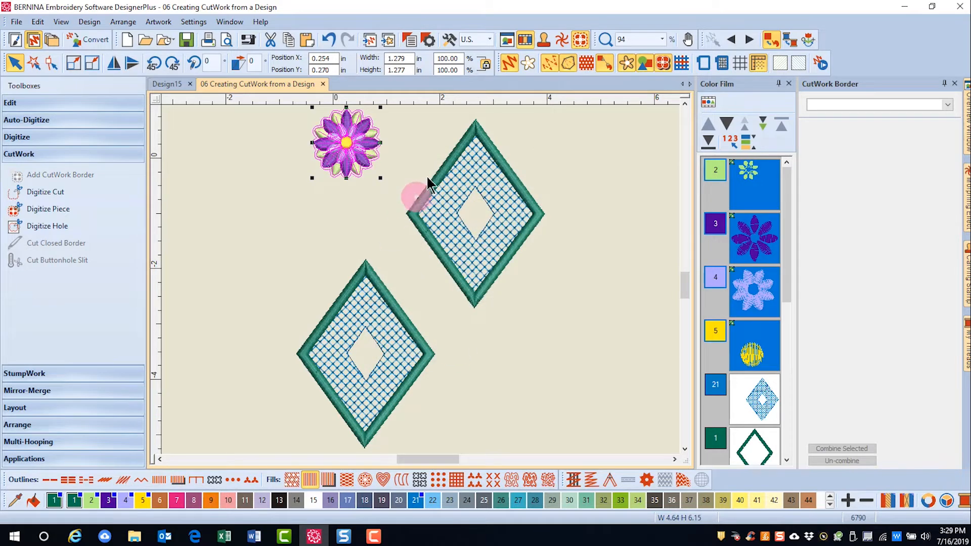
mouse_move(817, 321)
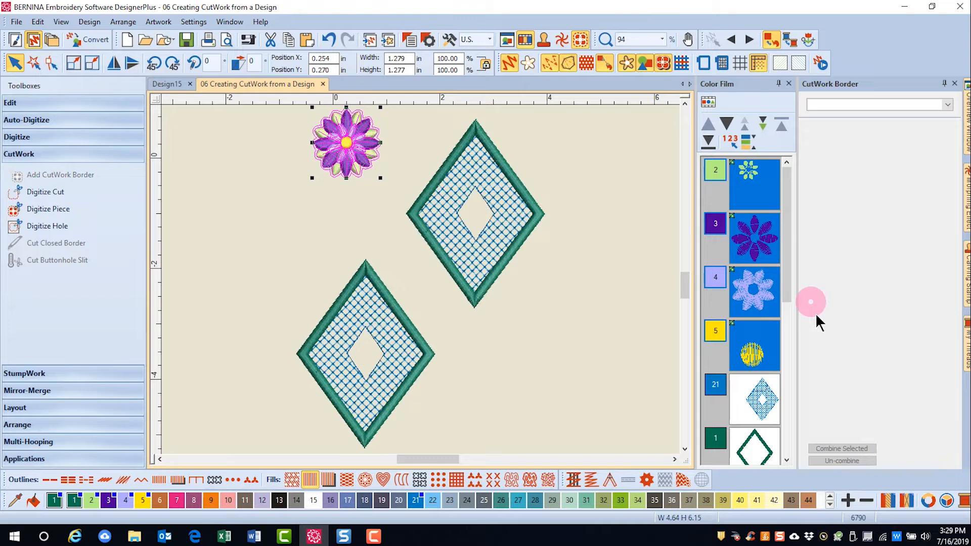
scroll(down, 3)
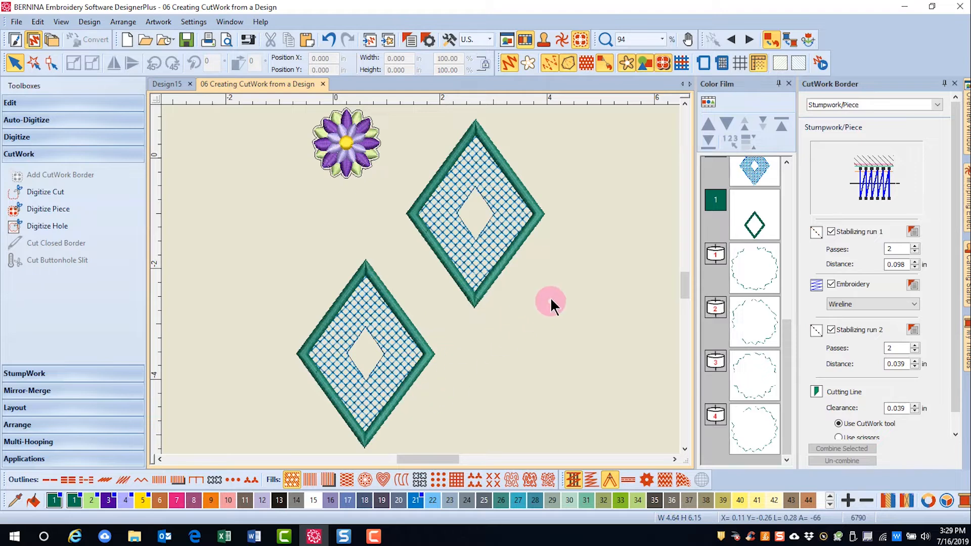
mouse_move(394, 110)
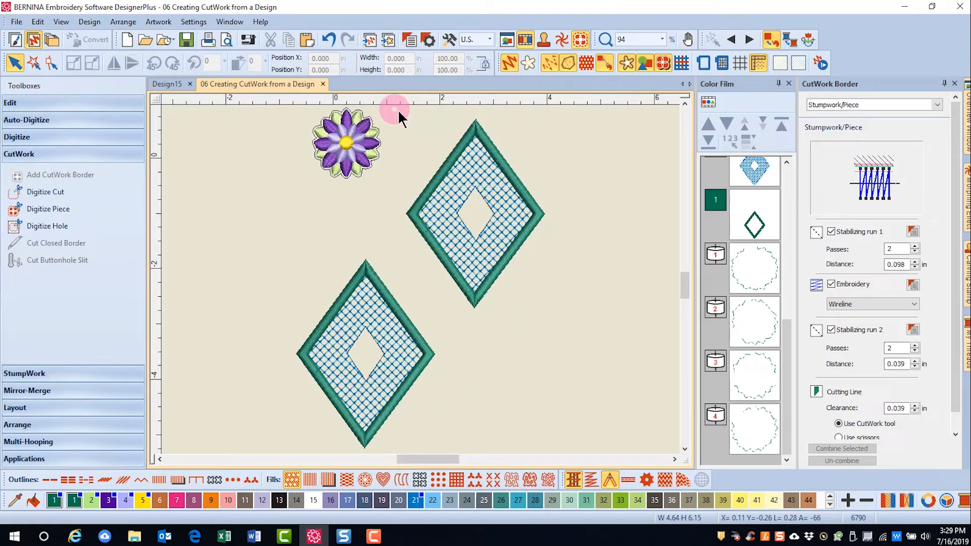
mouse_move(557, 313)
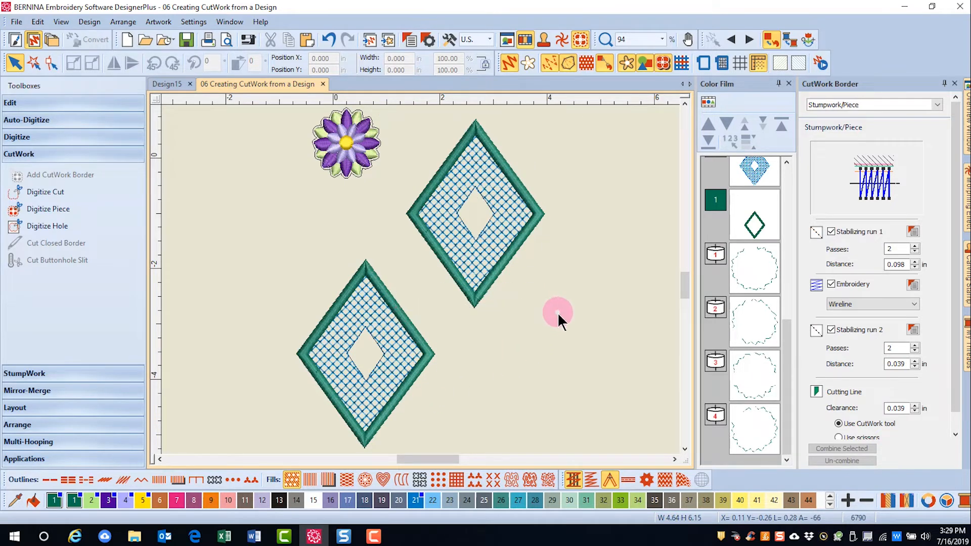
- Add a Cut-type border to the upper diamond's outline with holes excluded
click(474, 214)
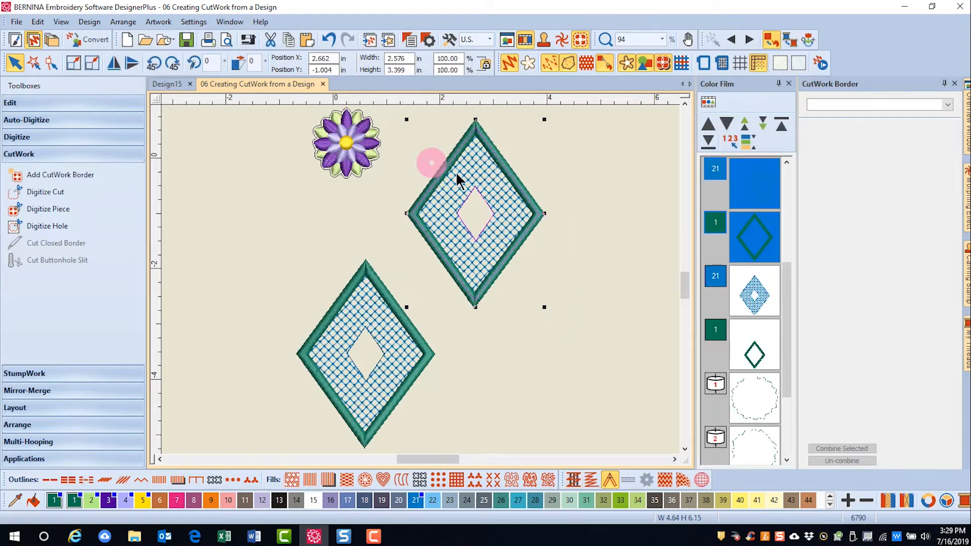
mouse_move(54, 187)
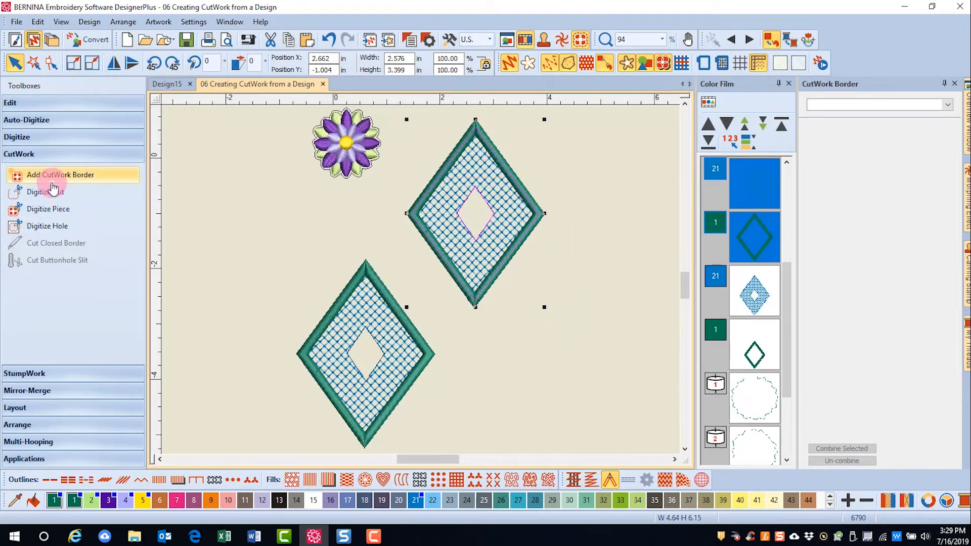
click(58, 175)
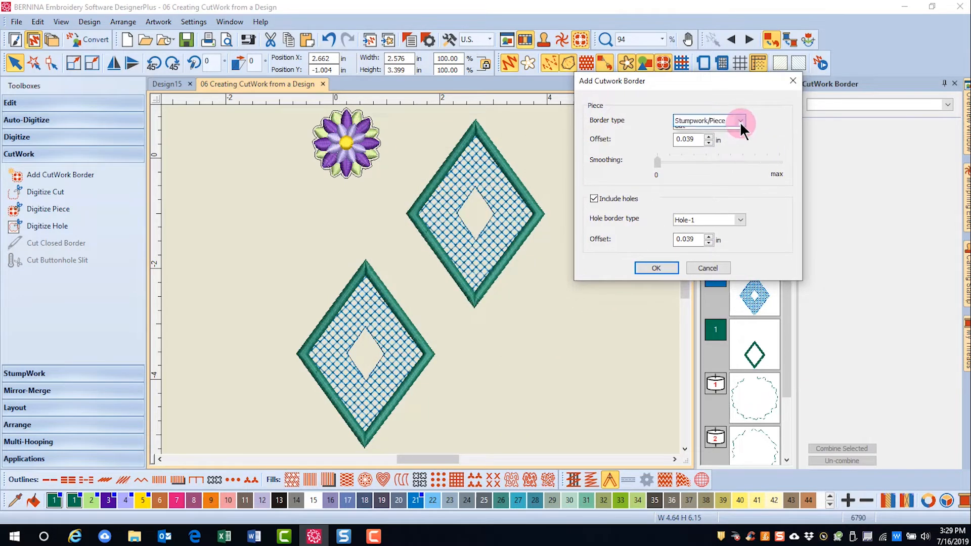
click(708, 128)
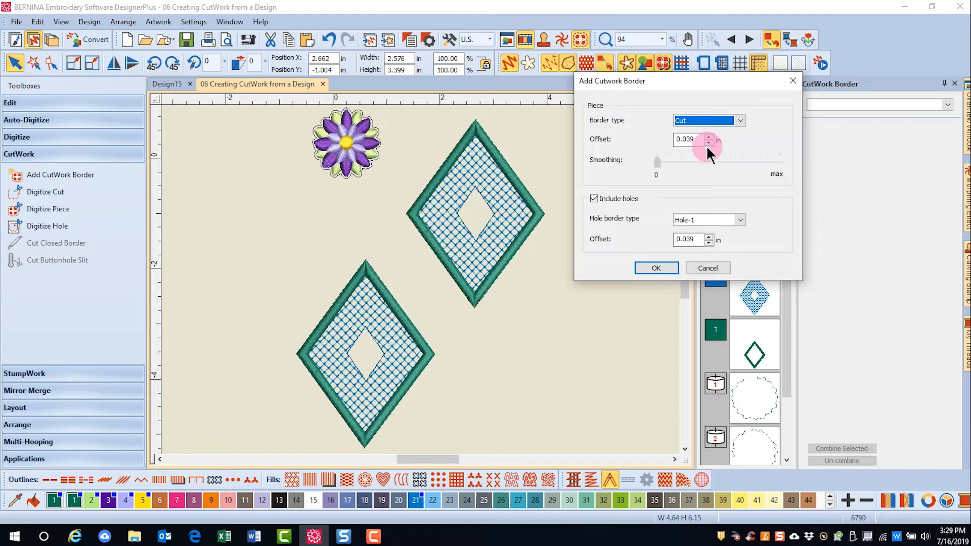
click(593, 198)
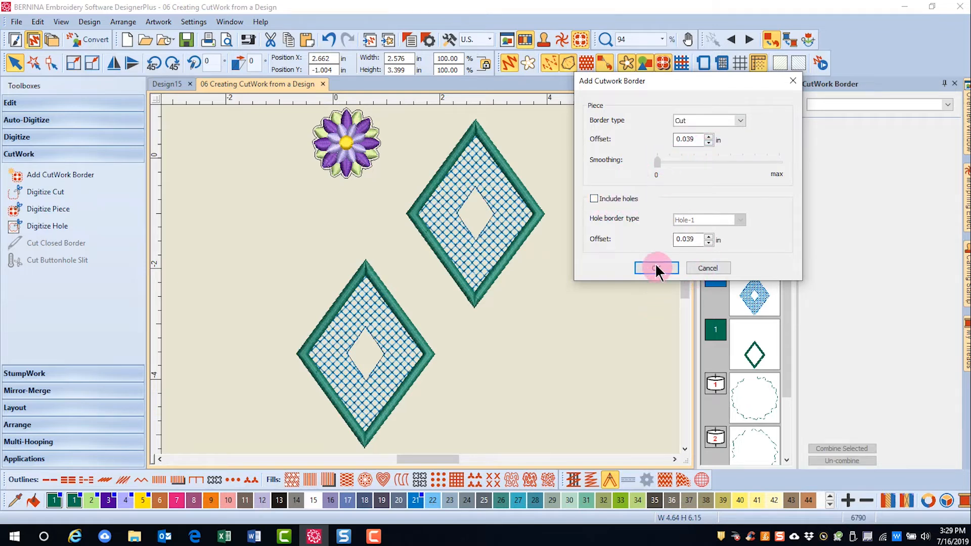
click(655, 267)
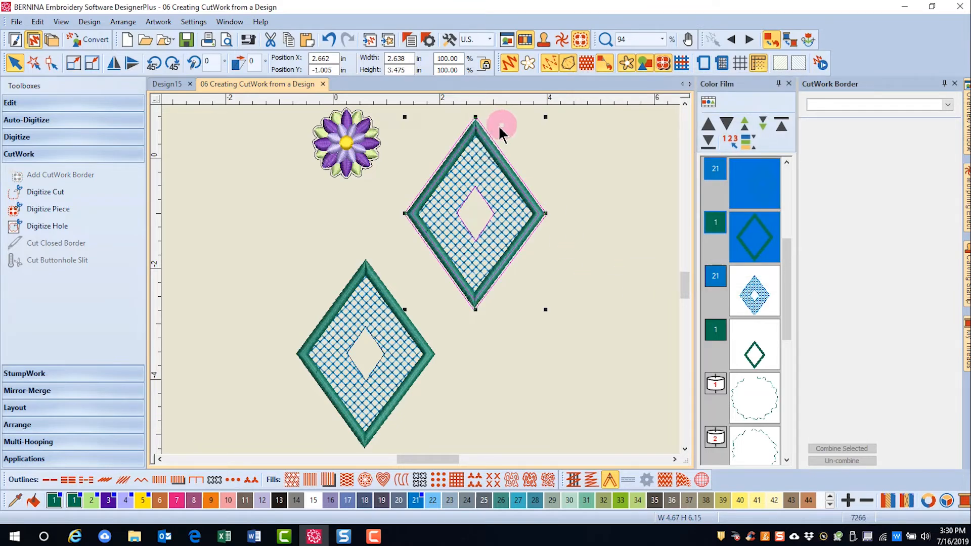
mouse_move(449, 295)
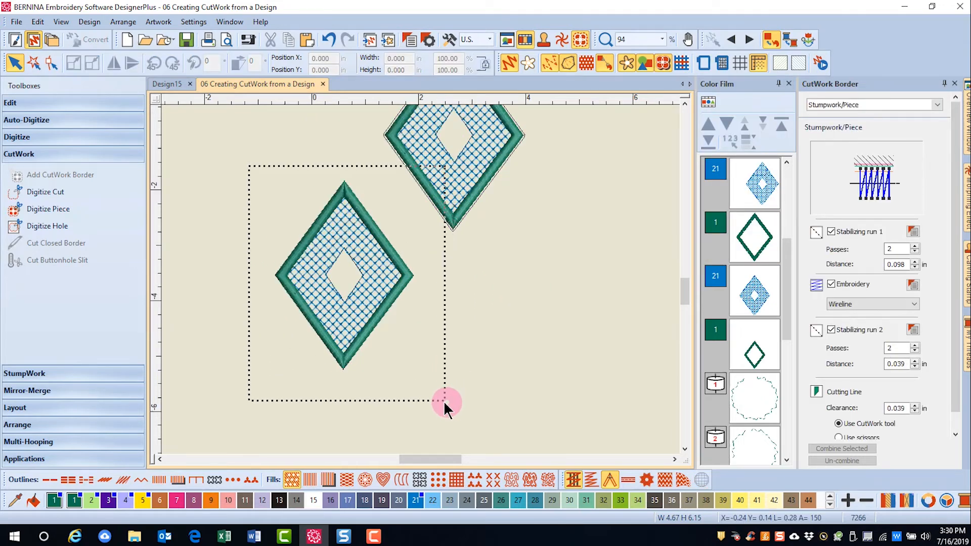
- Add a Cut-type border to the lower diamond with a Hole-1 cut around its hole
click(49, 175)
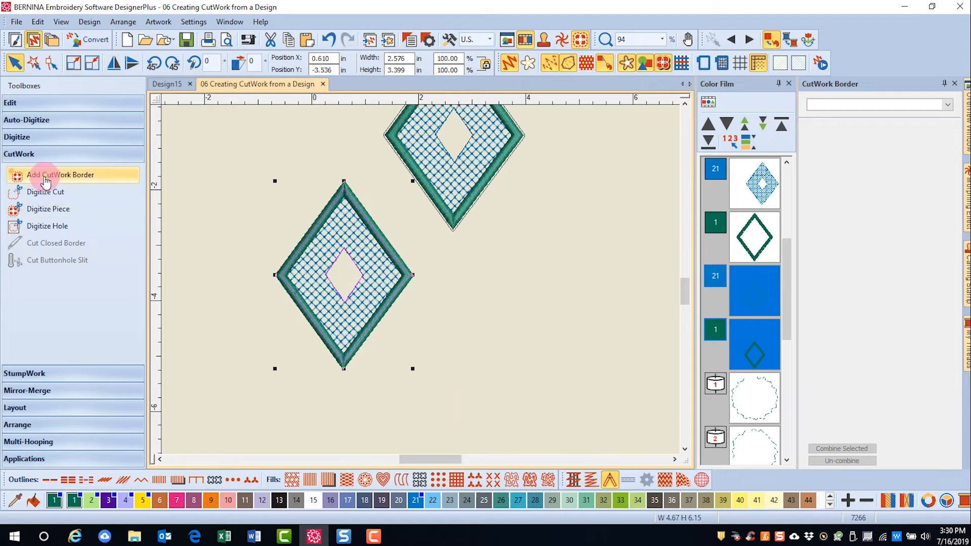
click(50, 174)
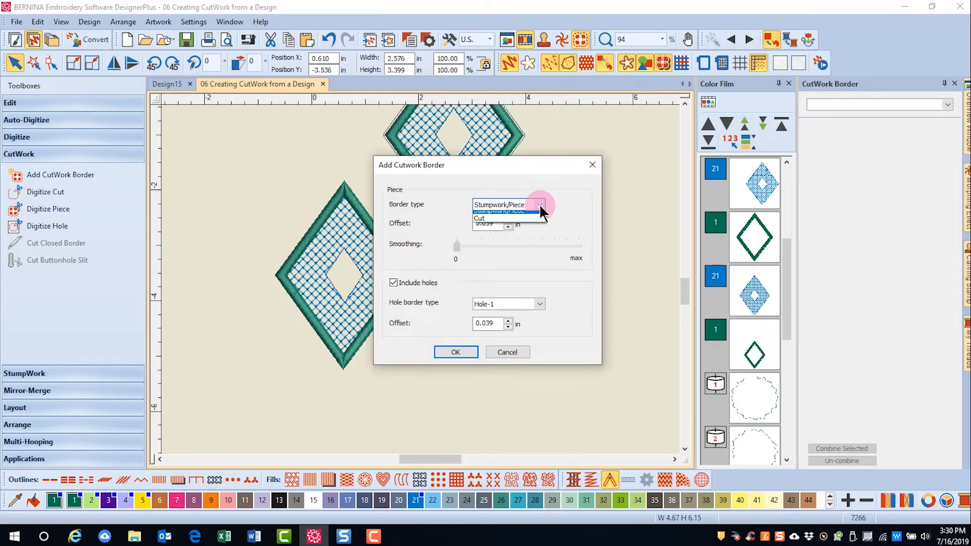
click(479, 218)
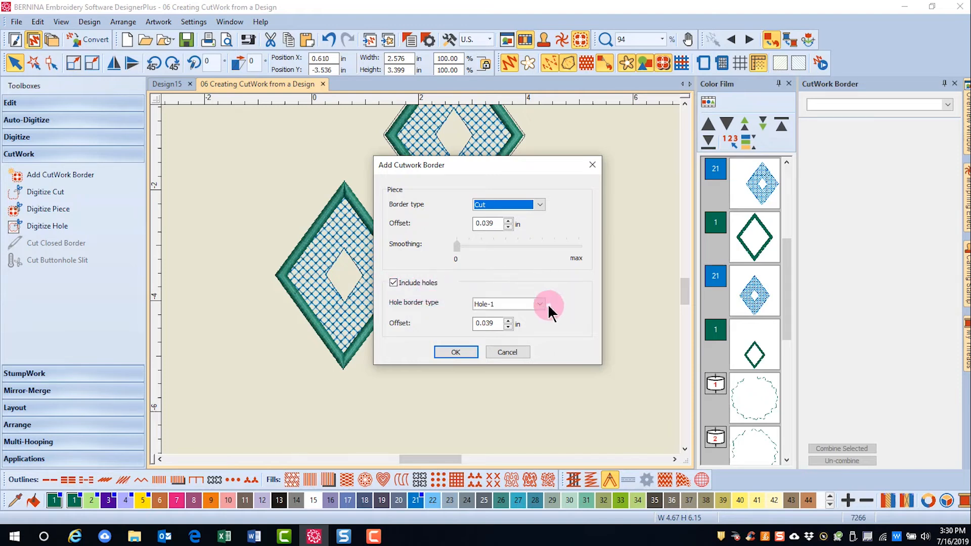
click(539, 303)
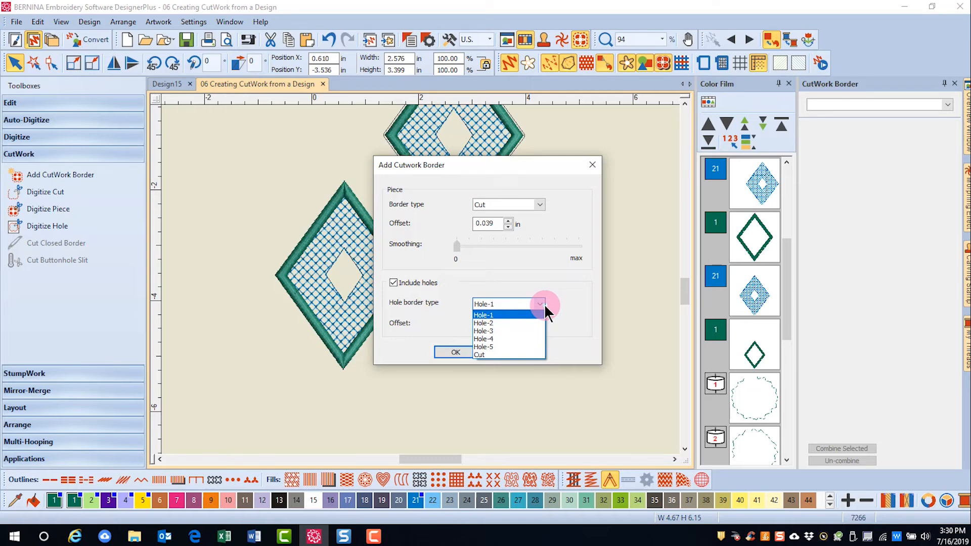
click(483, 314)
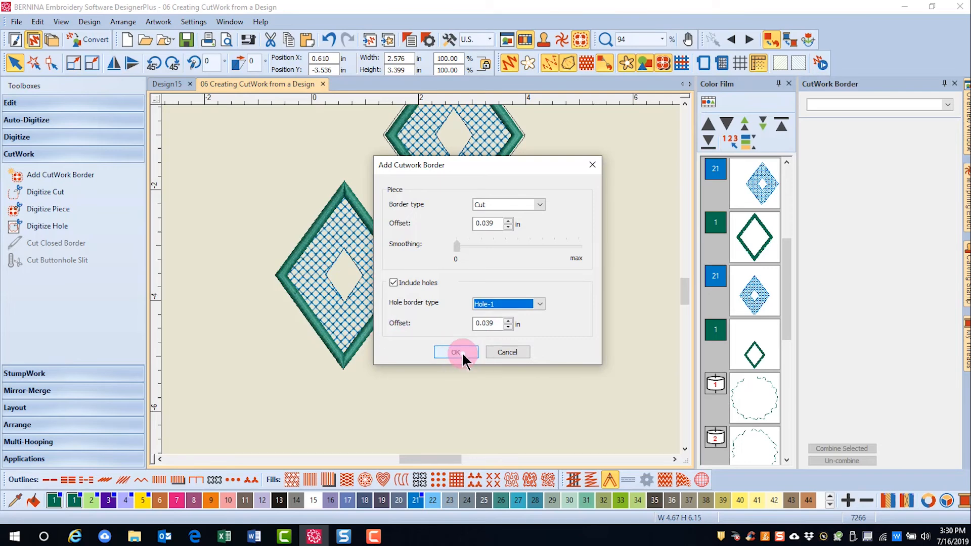
click(456, 352)
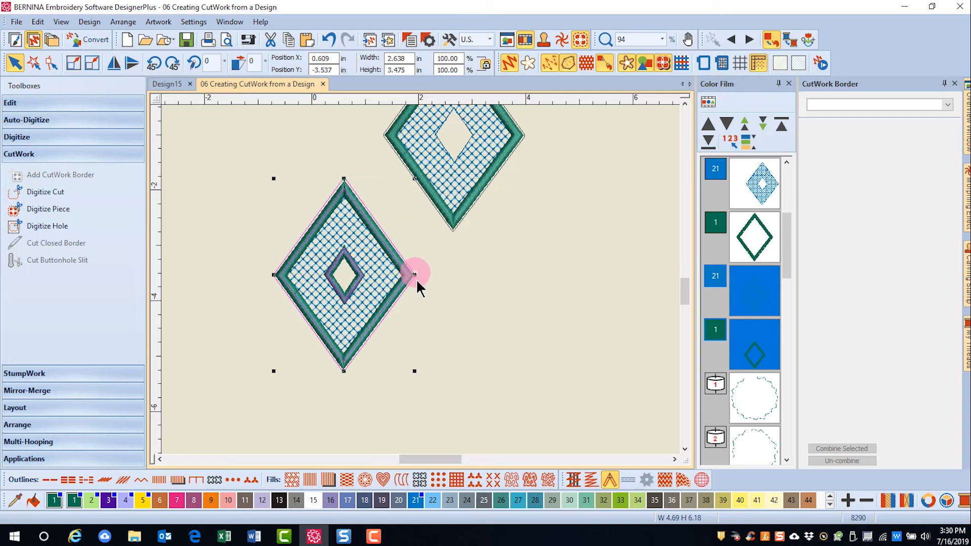
mouse_move(340, 259)
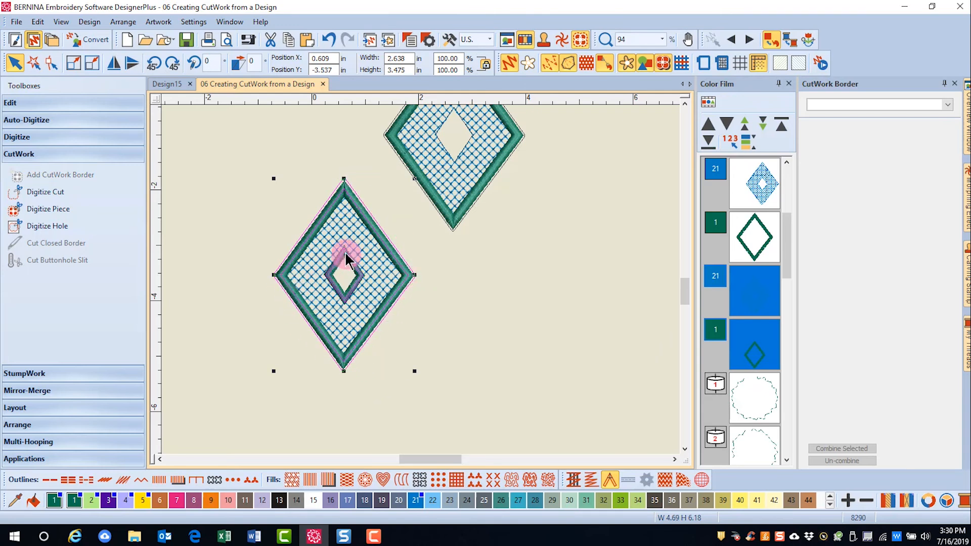